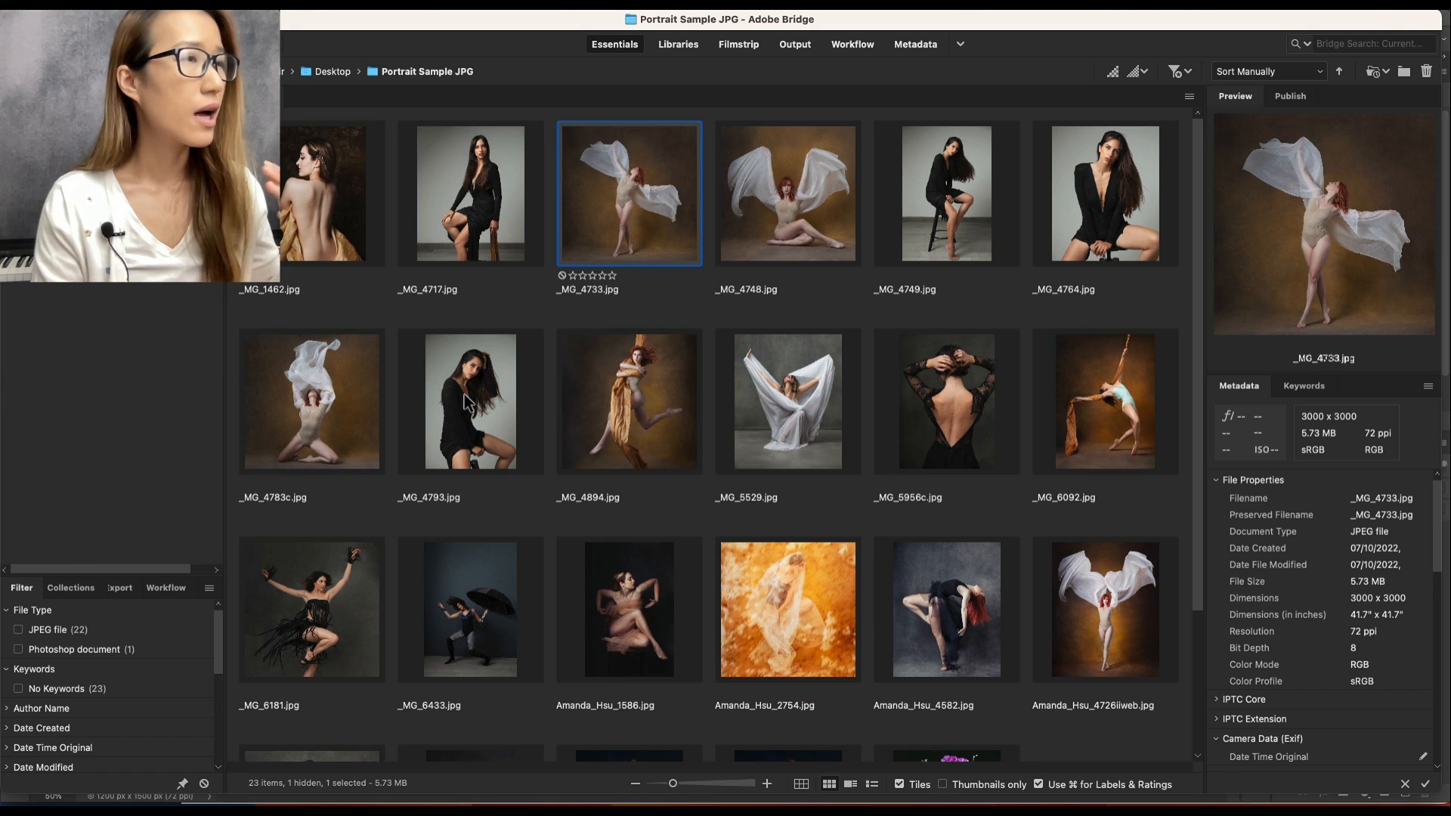
# Select the backbend dancer photo _MG_6092.jpg in Bridge's Portrait Sample JPG folder.
pyautogui.click(1105, 193)
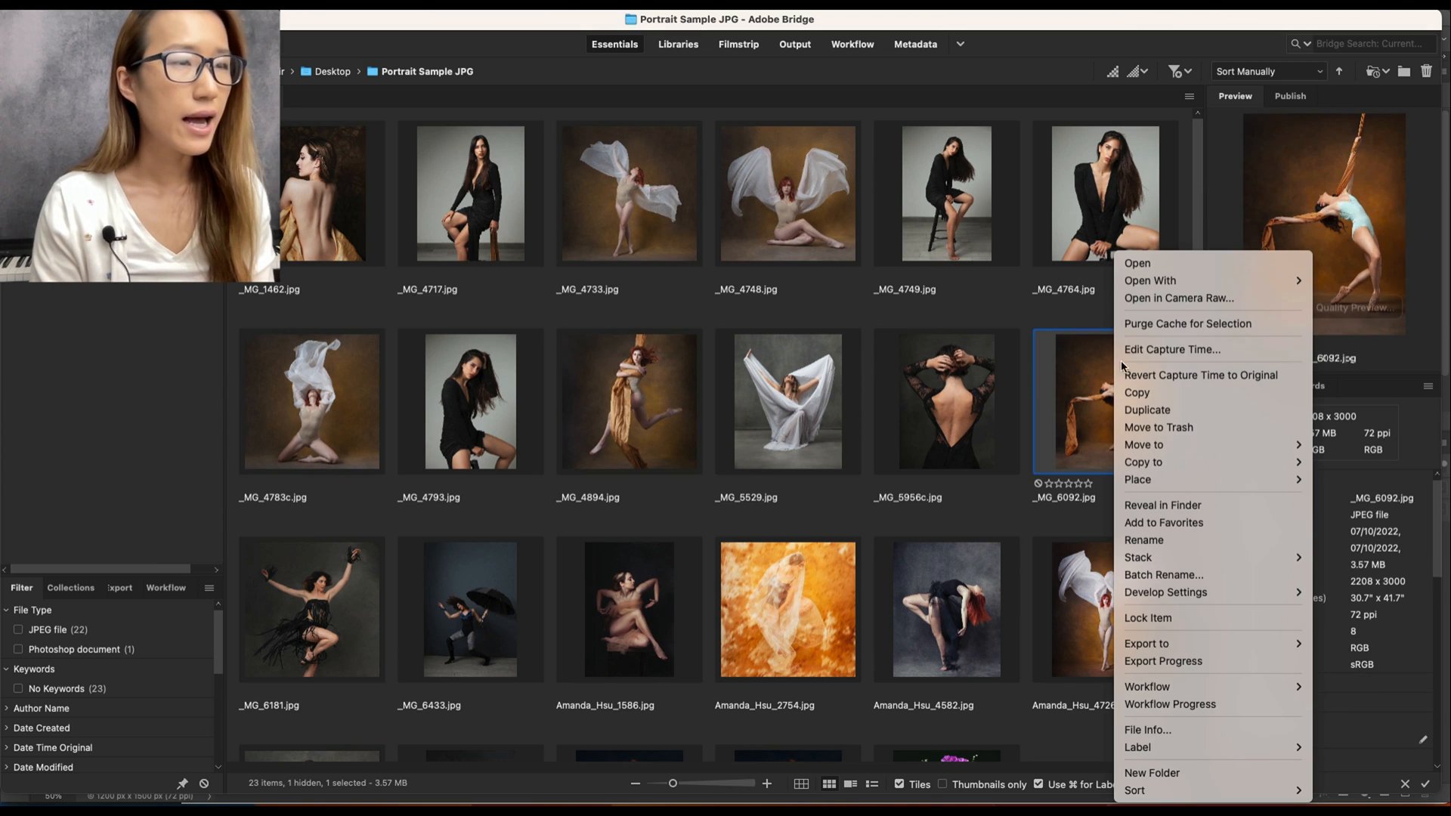
pyautogui.moveTo(1187, 298)
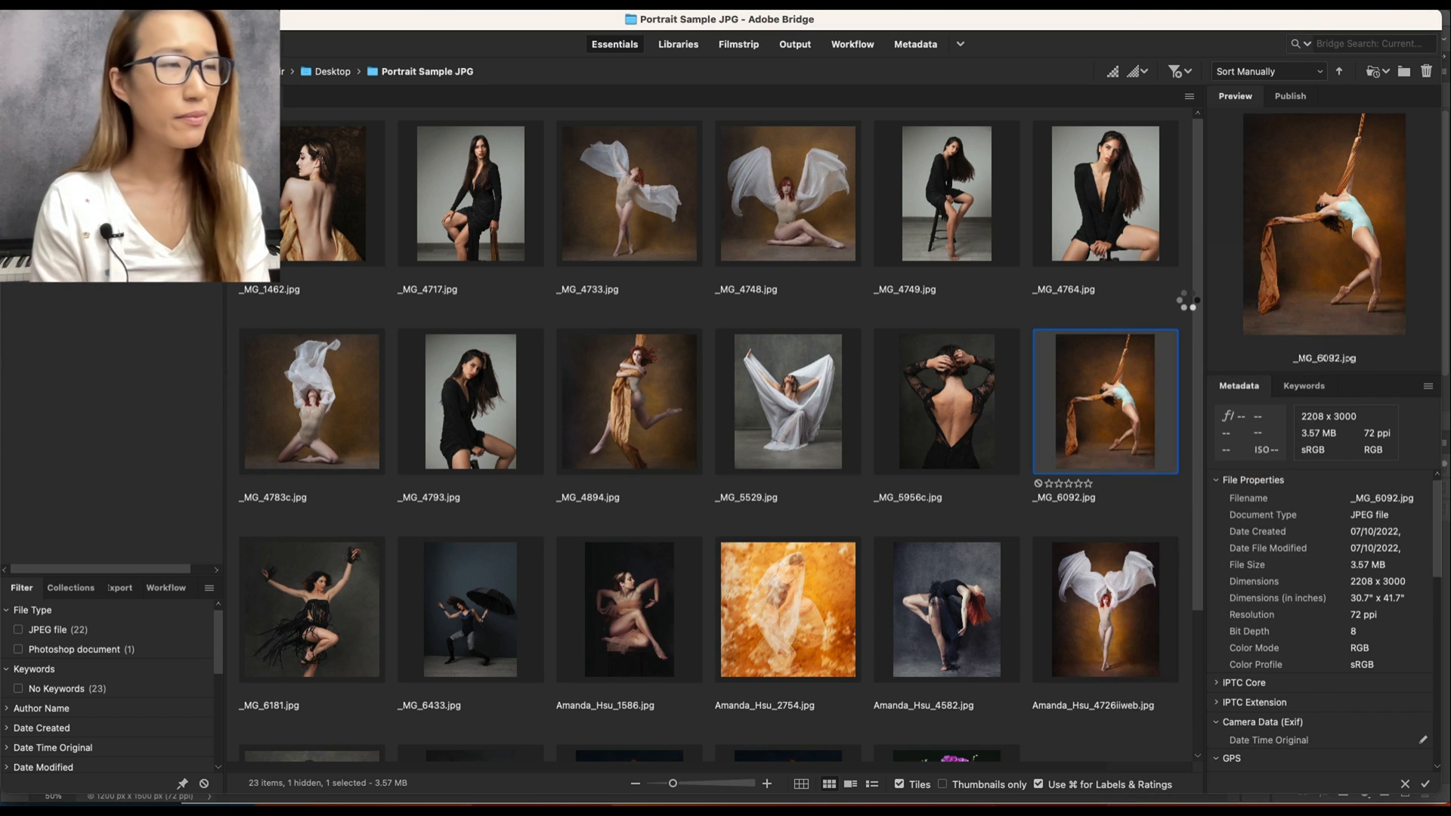
# Open _MG_6092.jpg in Camera Raw and show the Presets panel.
pyautogui.doubleClick(1105, 400)
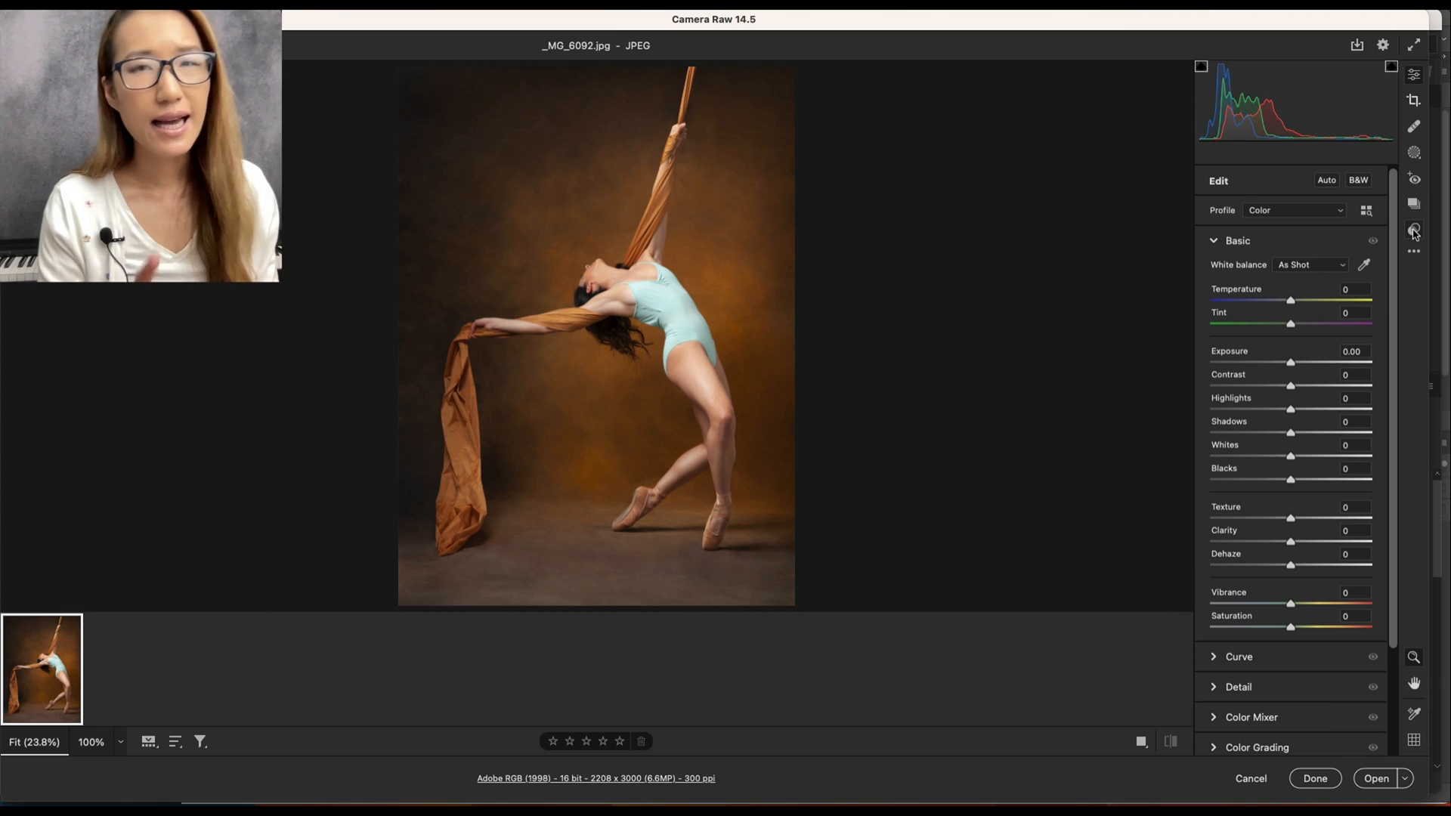
pyautogui.click(1413, 231)
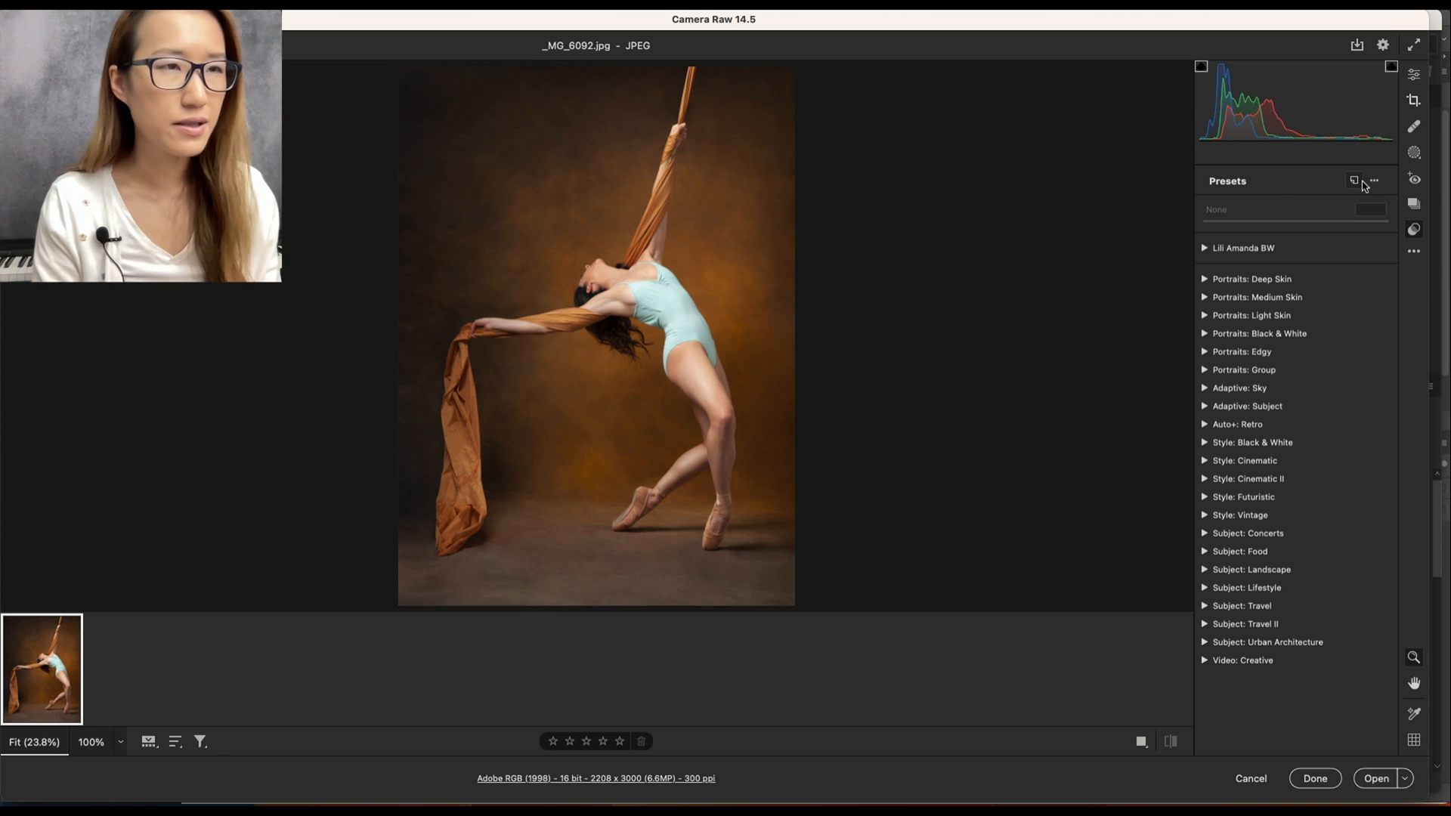
pyautogui.moveTo(1377, 186)
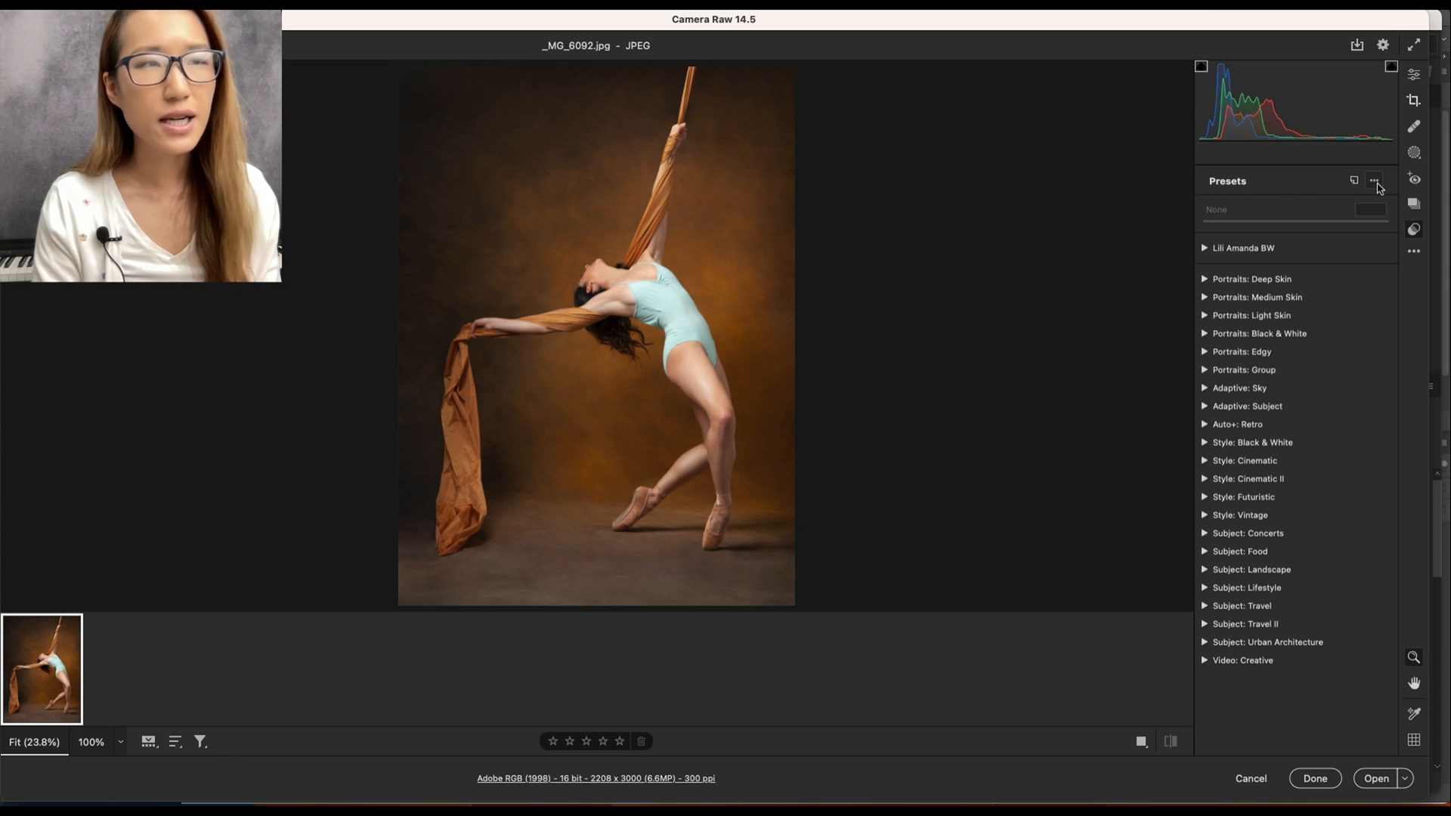
# Choose Import Profiles & Presets from the Presets panel's more-options menu.
pyautogui.click(1374, 180)
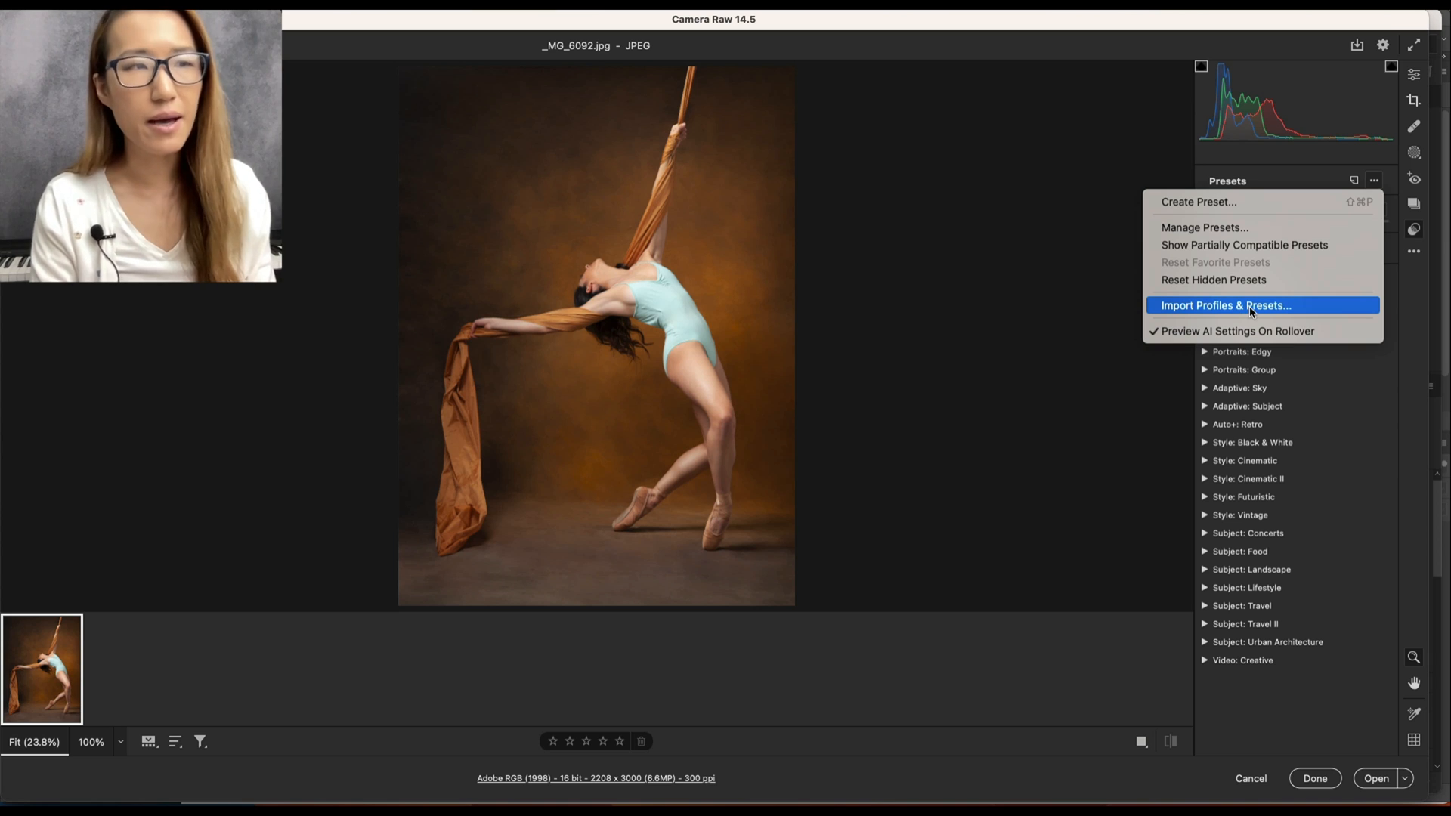
pyautogui.click(1226, 305)
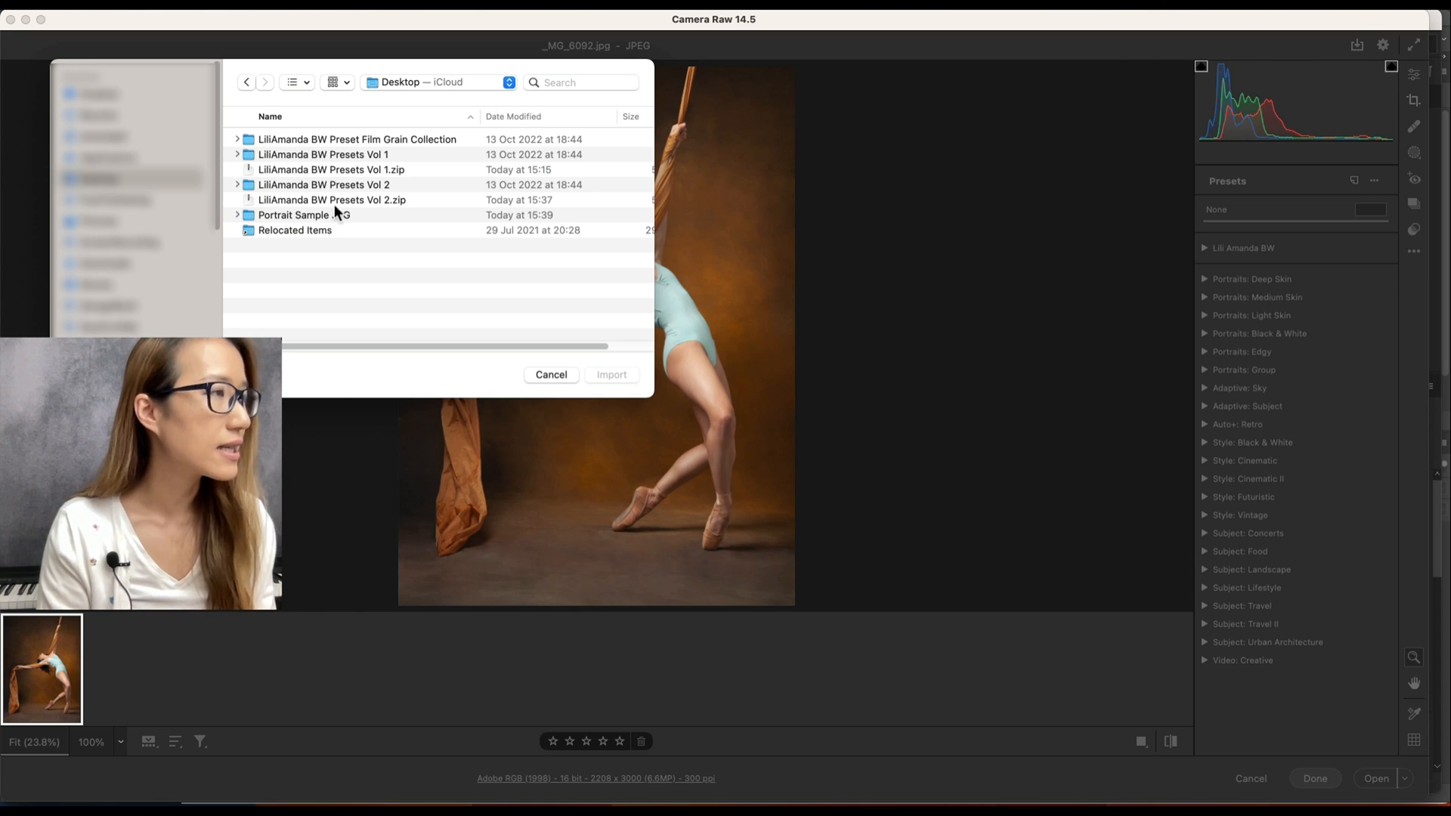
# Import the BW Presets Vol 2.zip file from the Desktop.
pyautogui.click(331, 200)
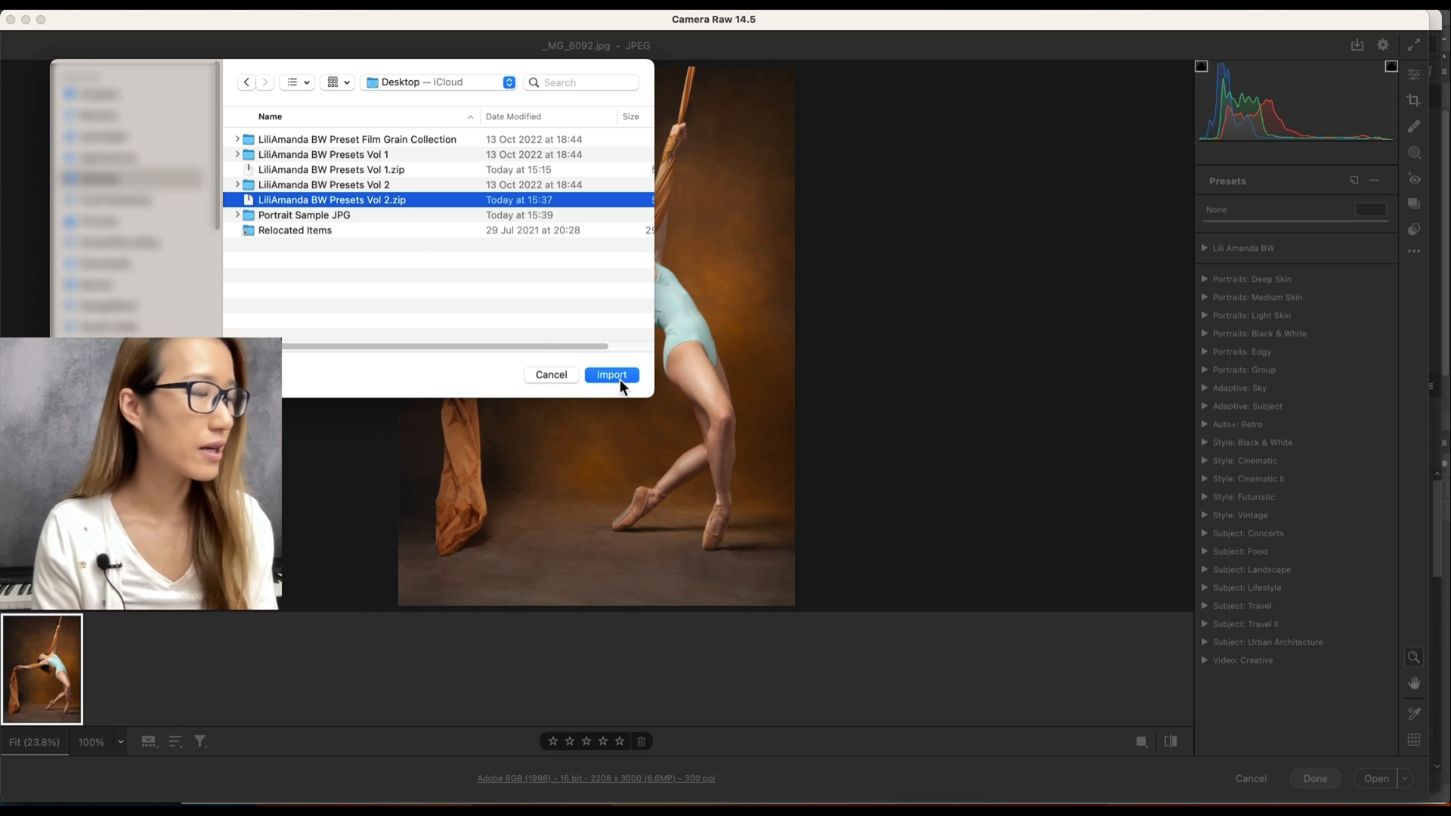
pyautogui.click(610, 375)
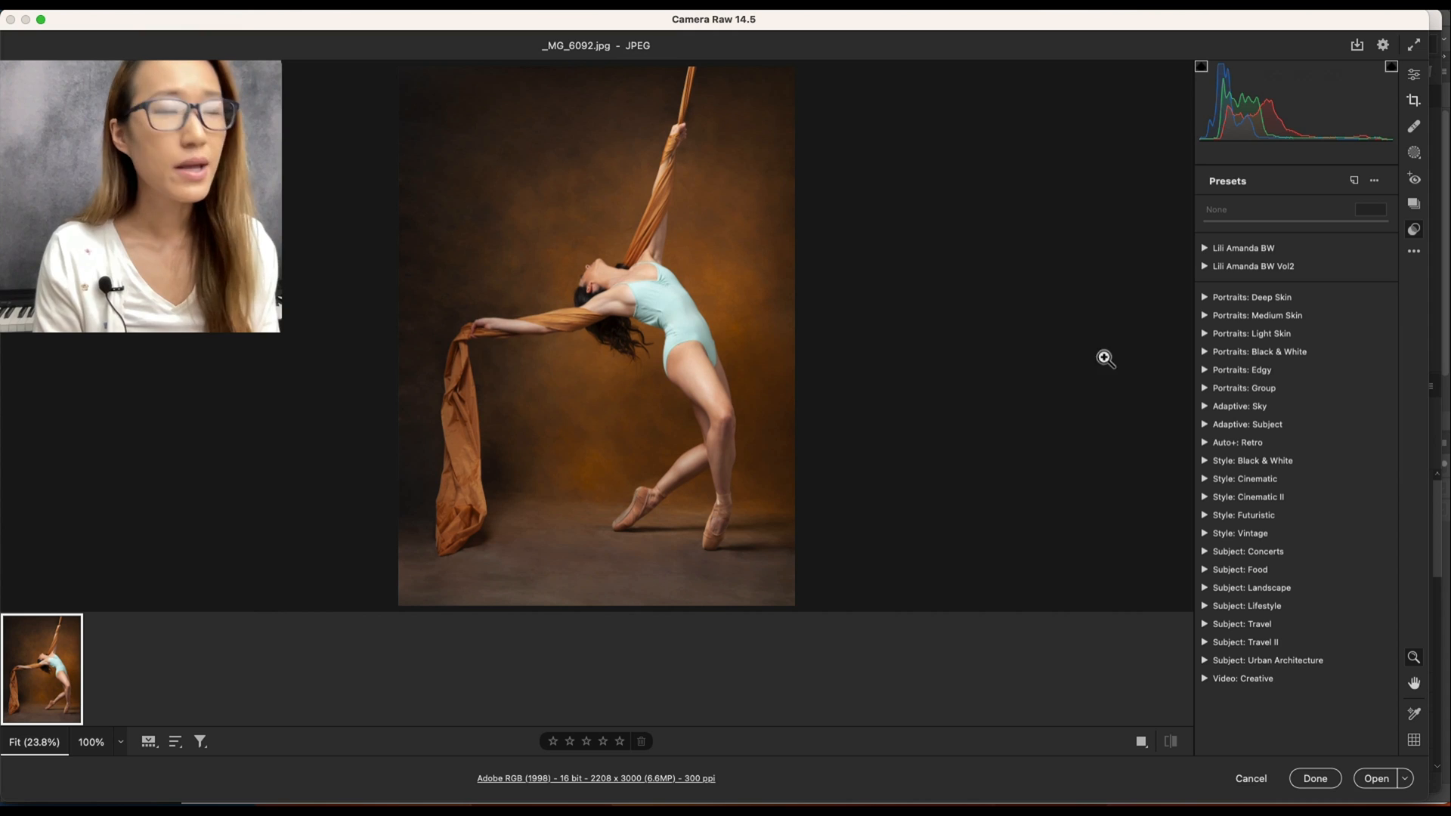
# Expand Lili Amanda BW Vol2; preview Volcanic Ash, A Drop of Light, Autumn, Bathe in Light, Hidden Gem.
pyautogui.click(1204, 267)
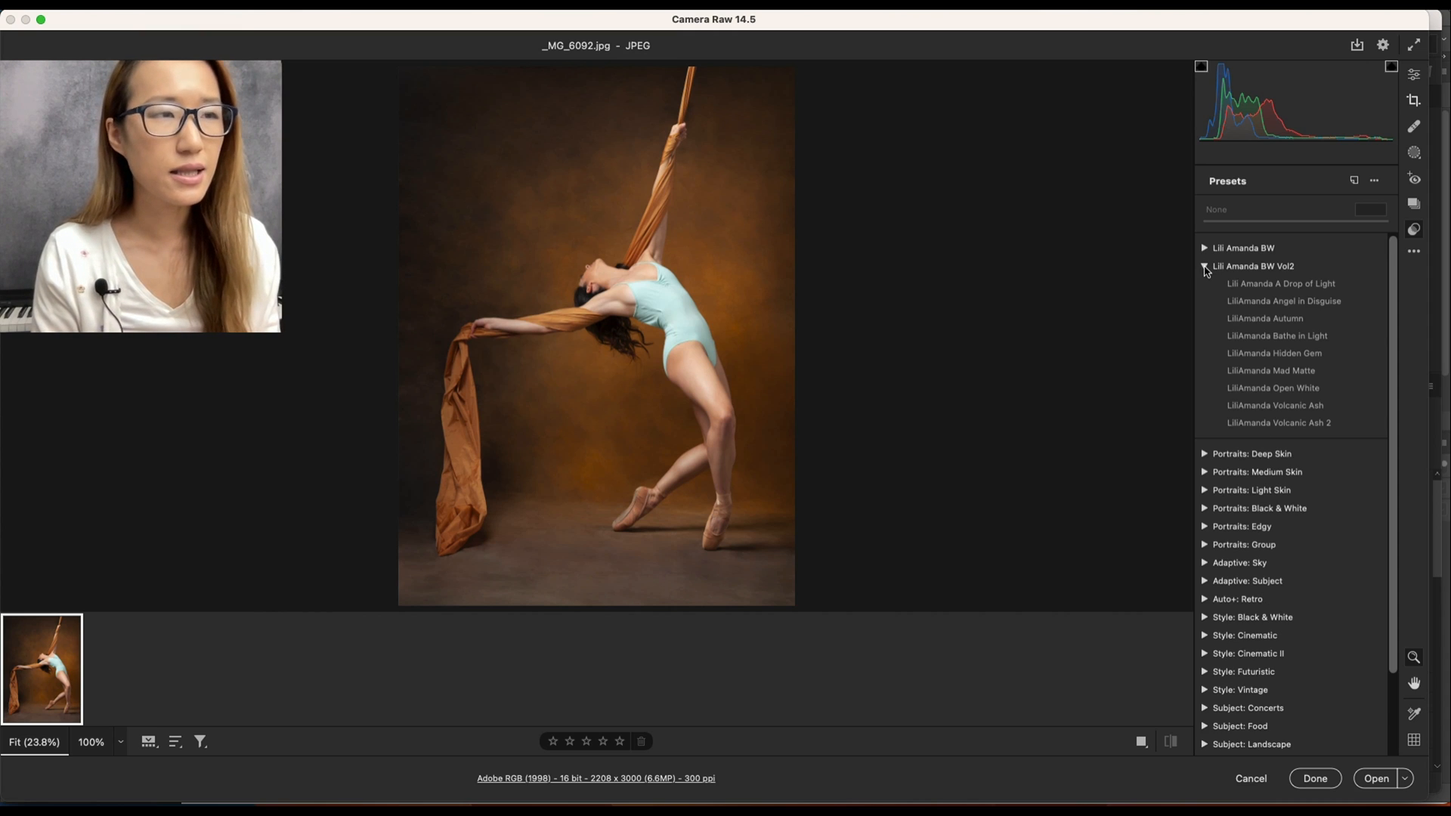
pyautogui.click(1275, 405)
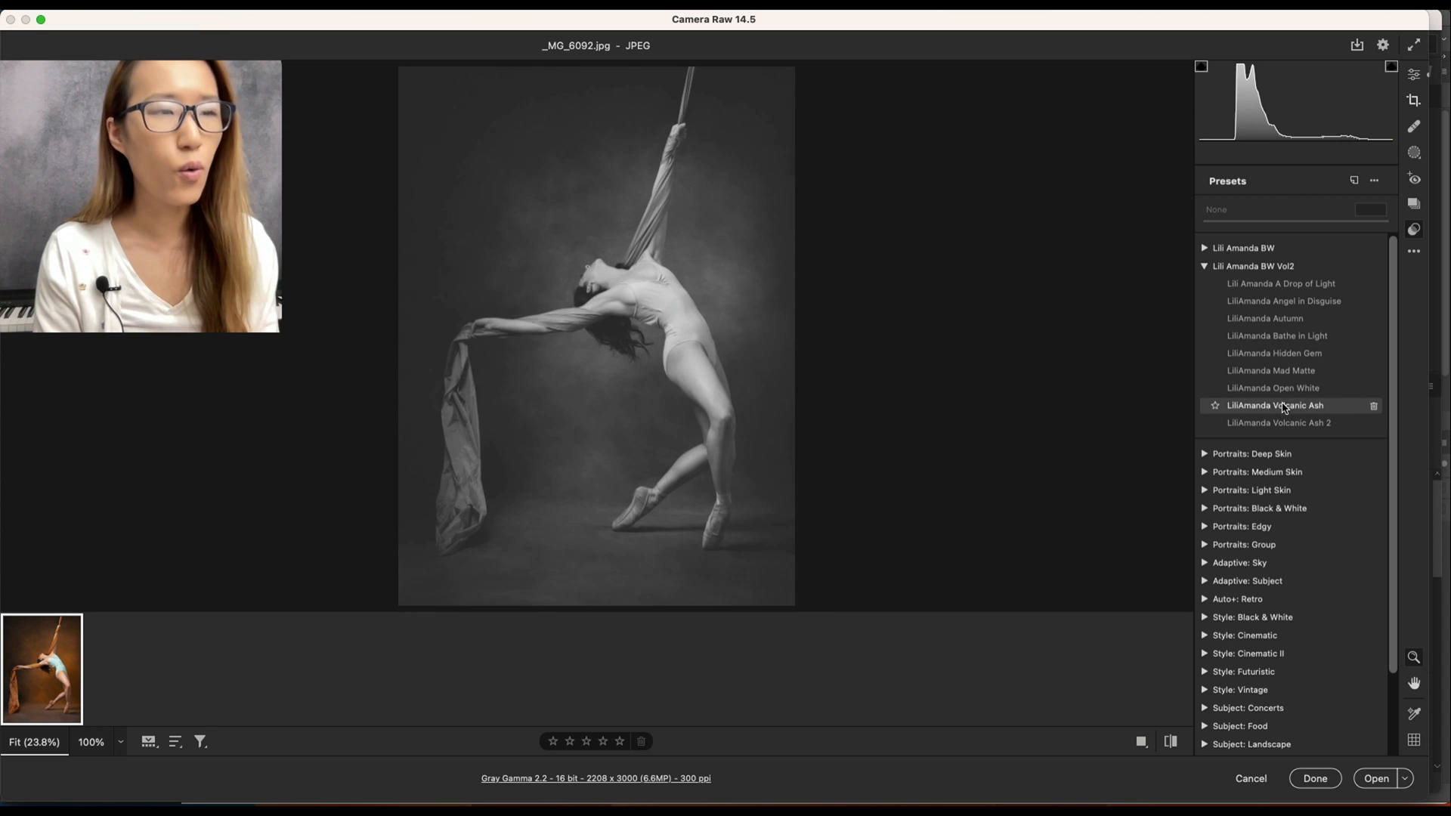
pyautogui.click(1281, 283)
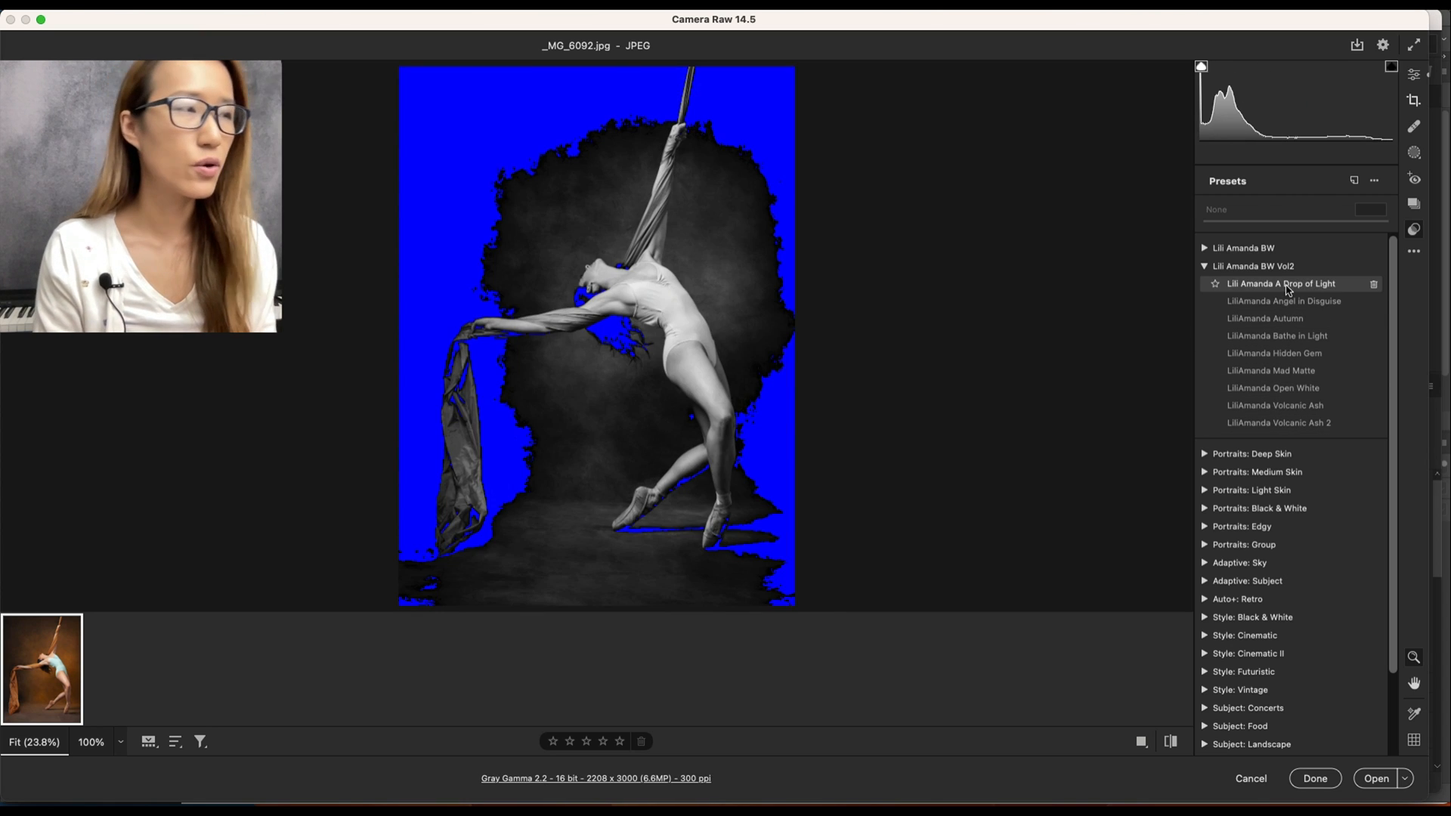
pyautogui.click(1265, 318)
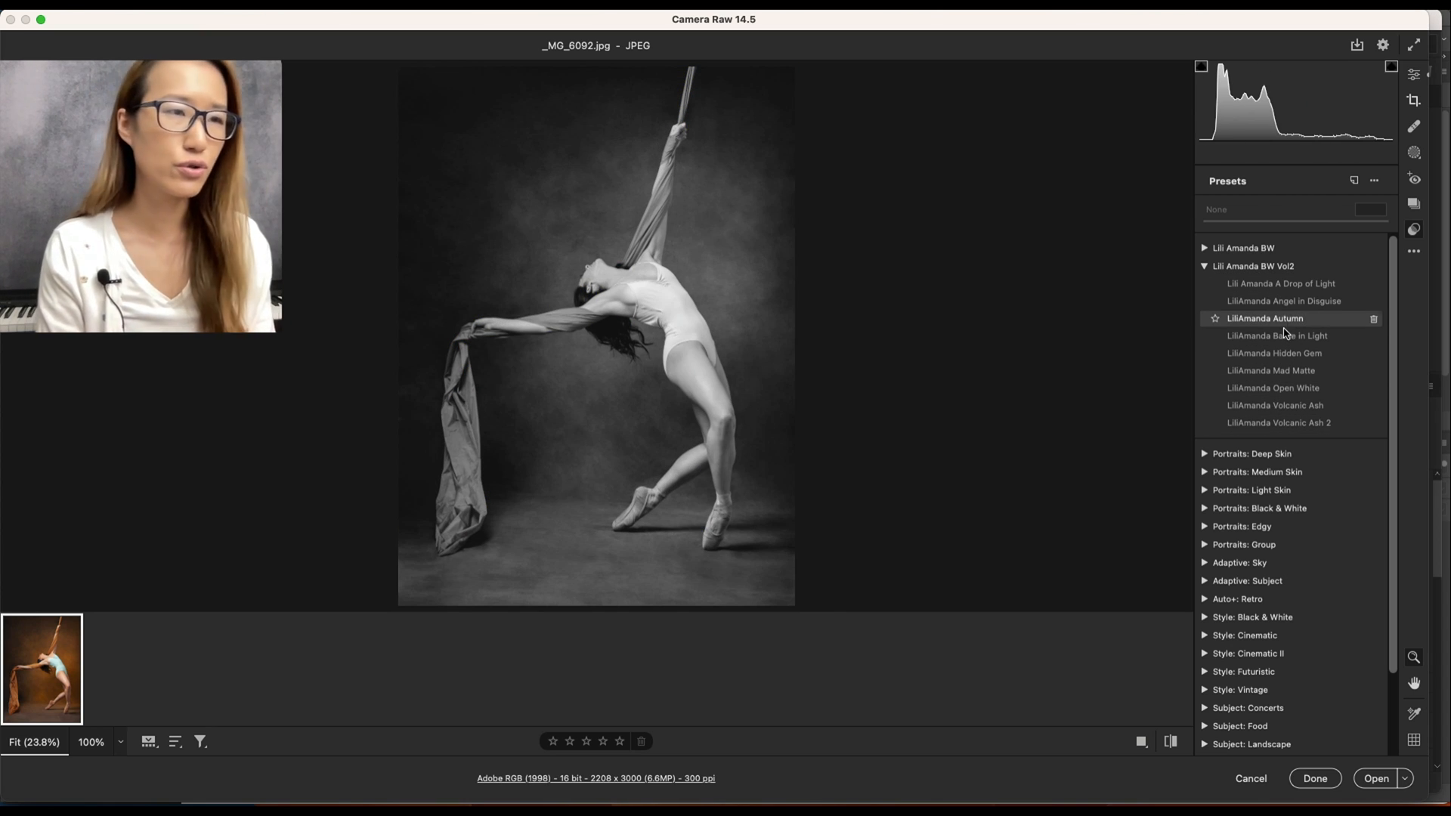
pyautogui.click(1277, 335)
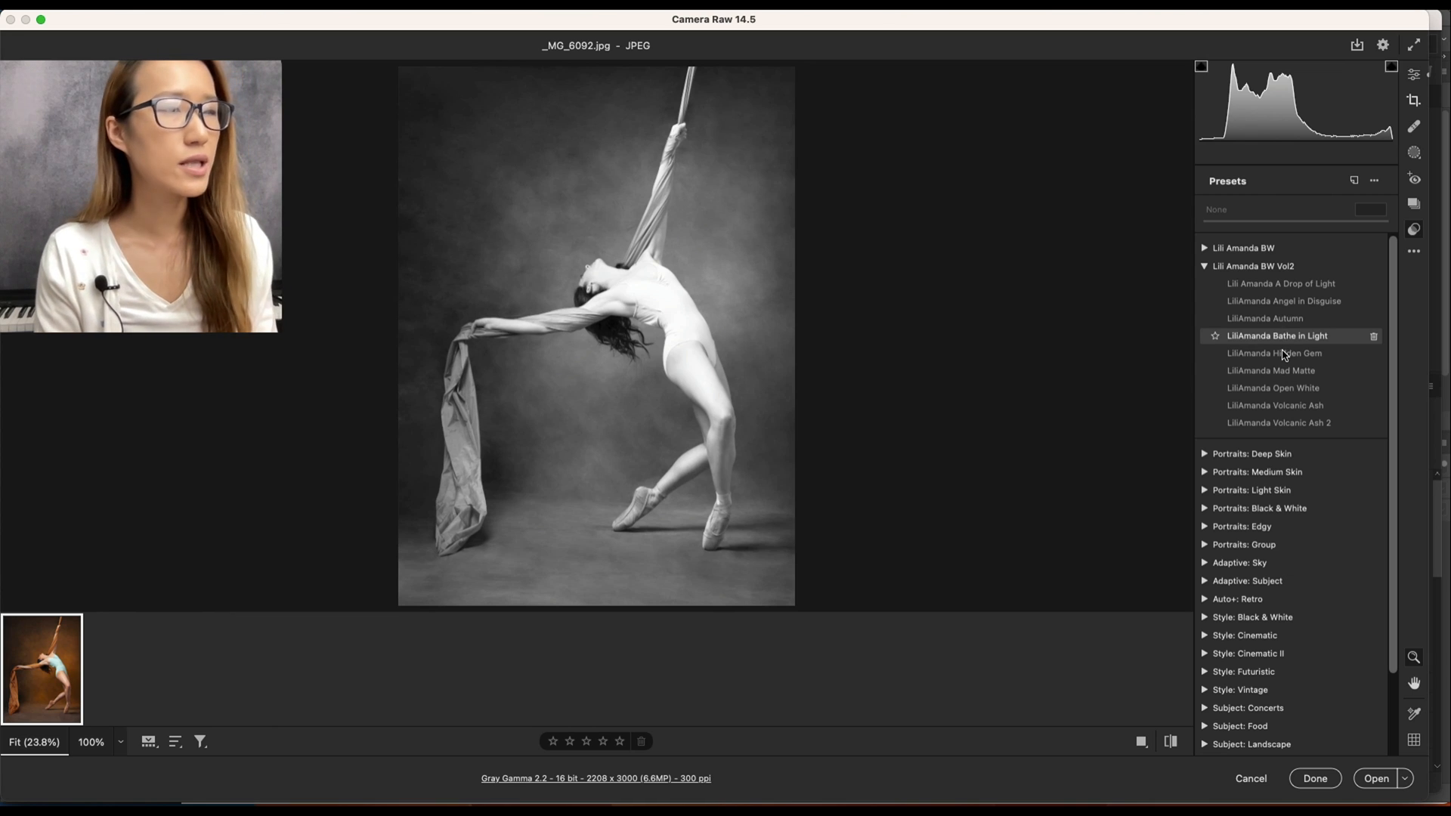
pyautogui.click(1275, 353)
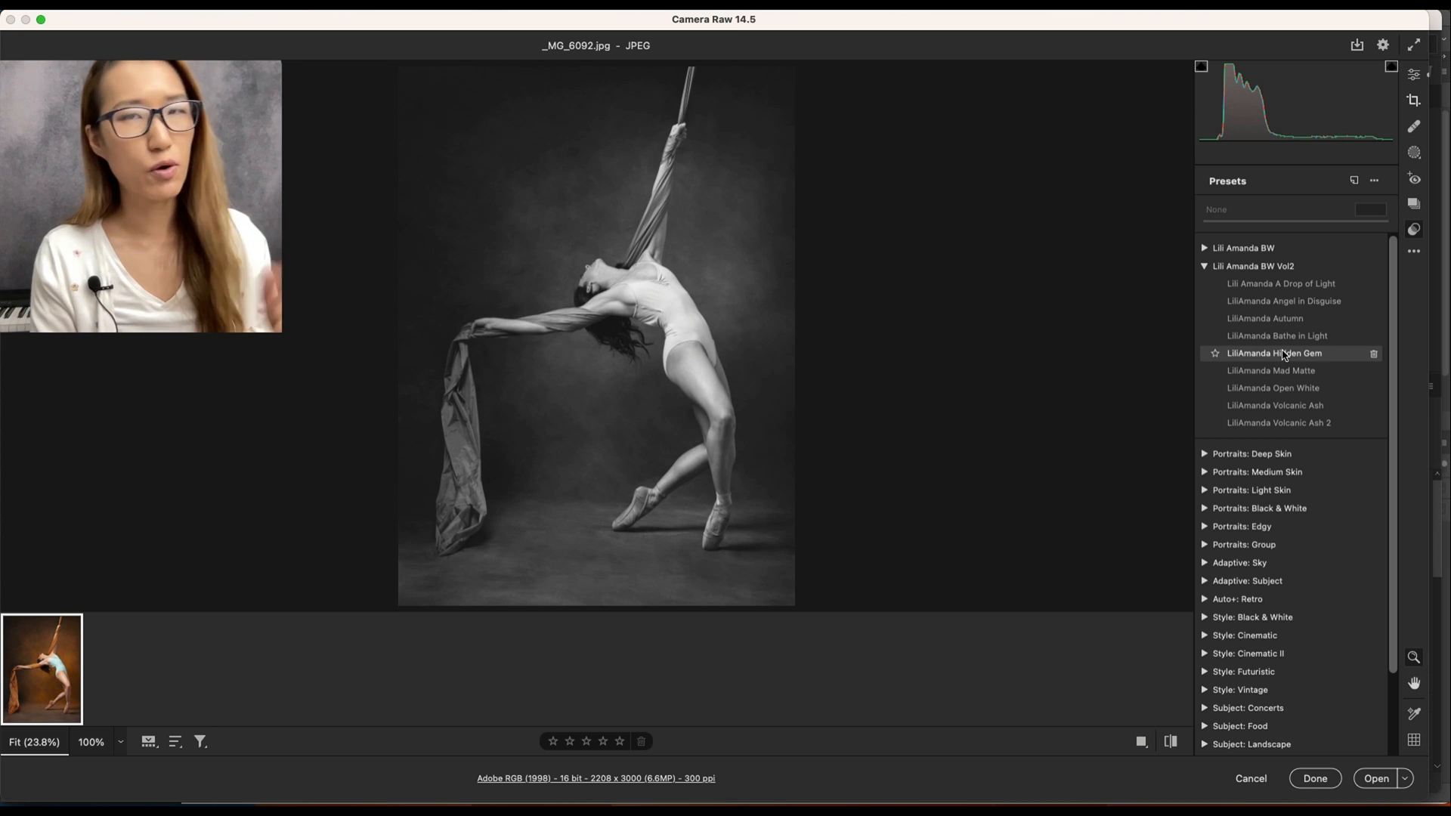
# Re-preview Bathe in Light, Autumn, Hidden Gem; try Mad Matte and Open White, then revert to colour.
pyautogui.click(1277, 335)
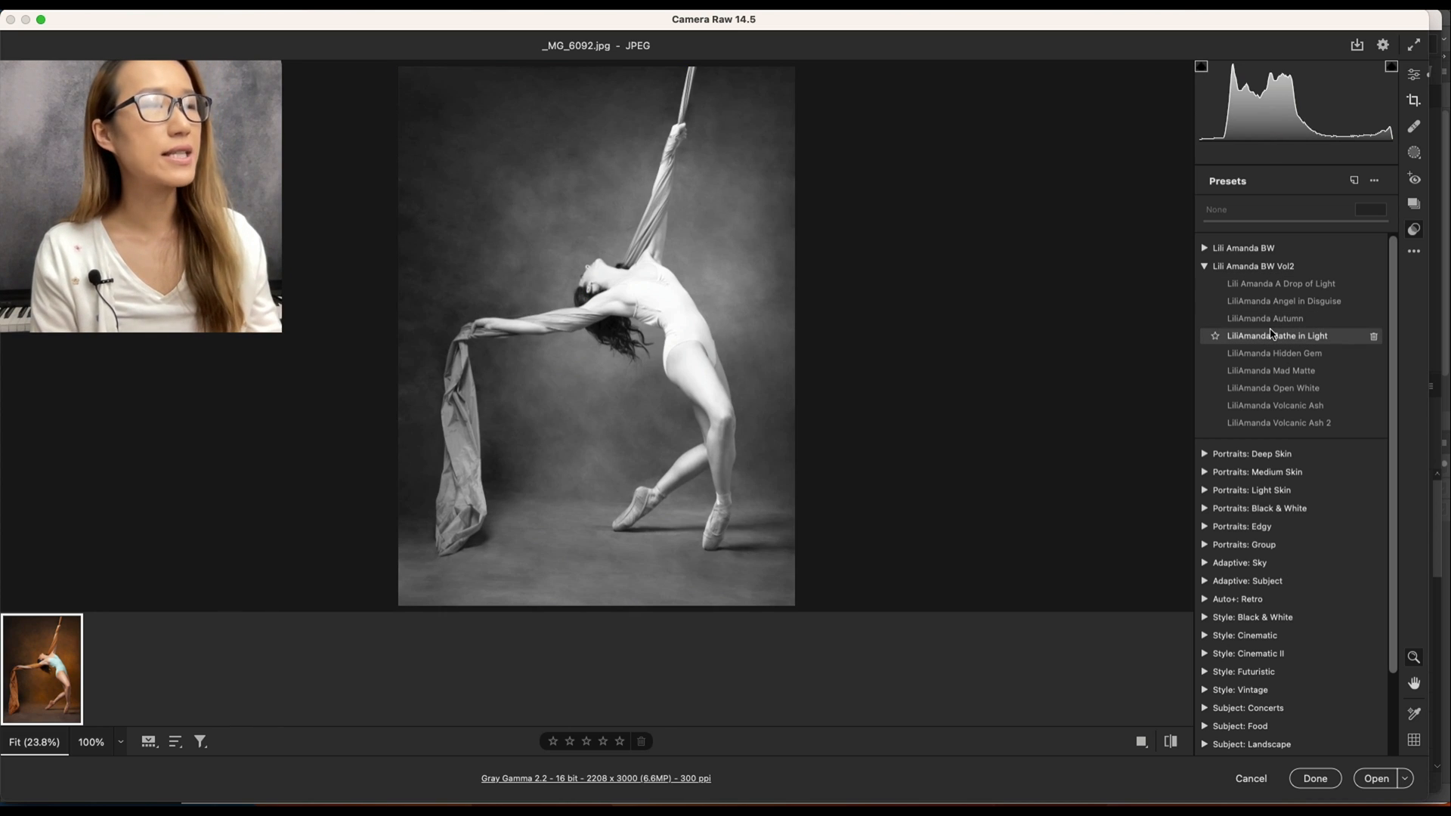
pyautogui.click(1264, 319)
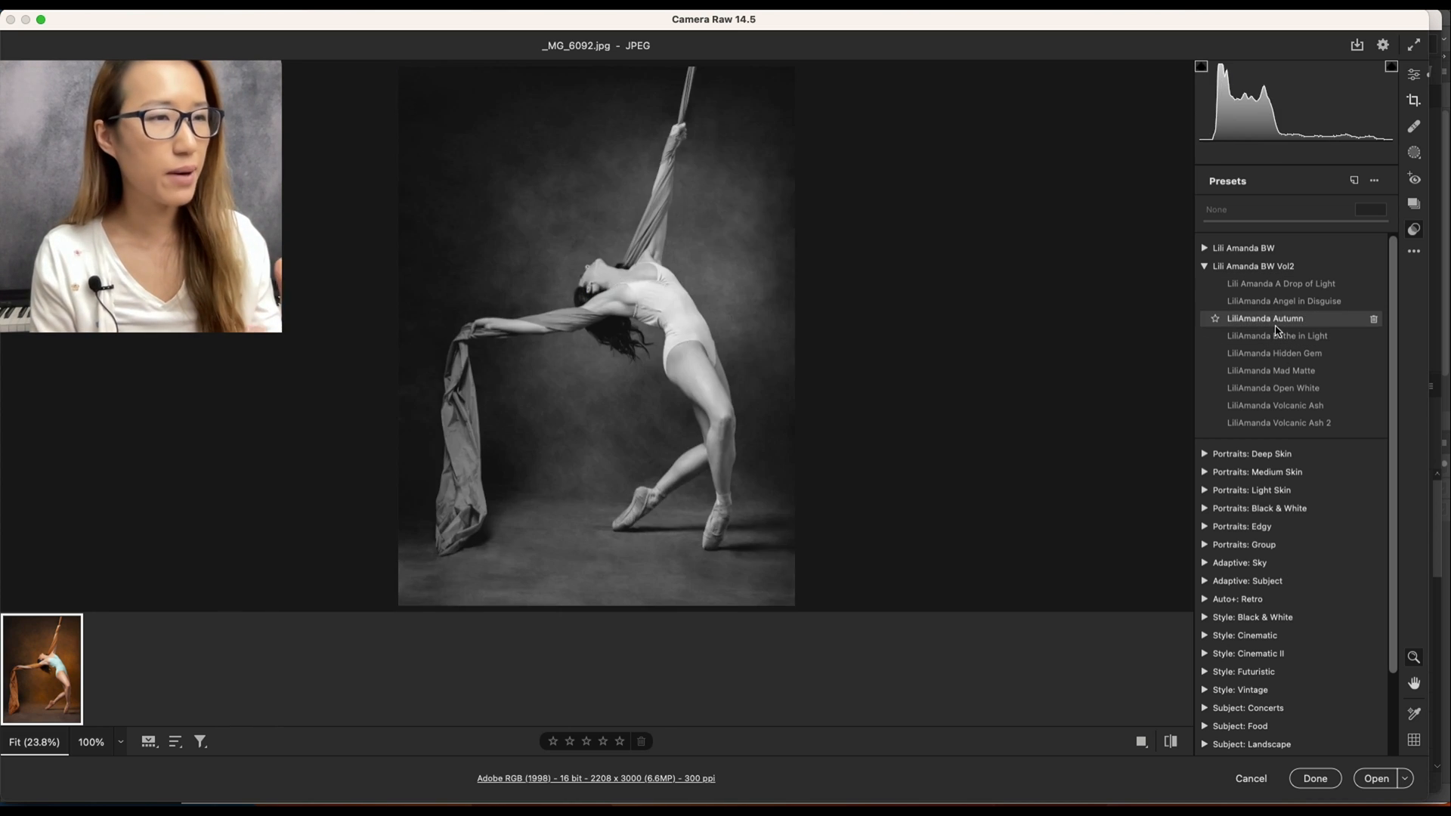
pyautogui.click(1271, 370)
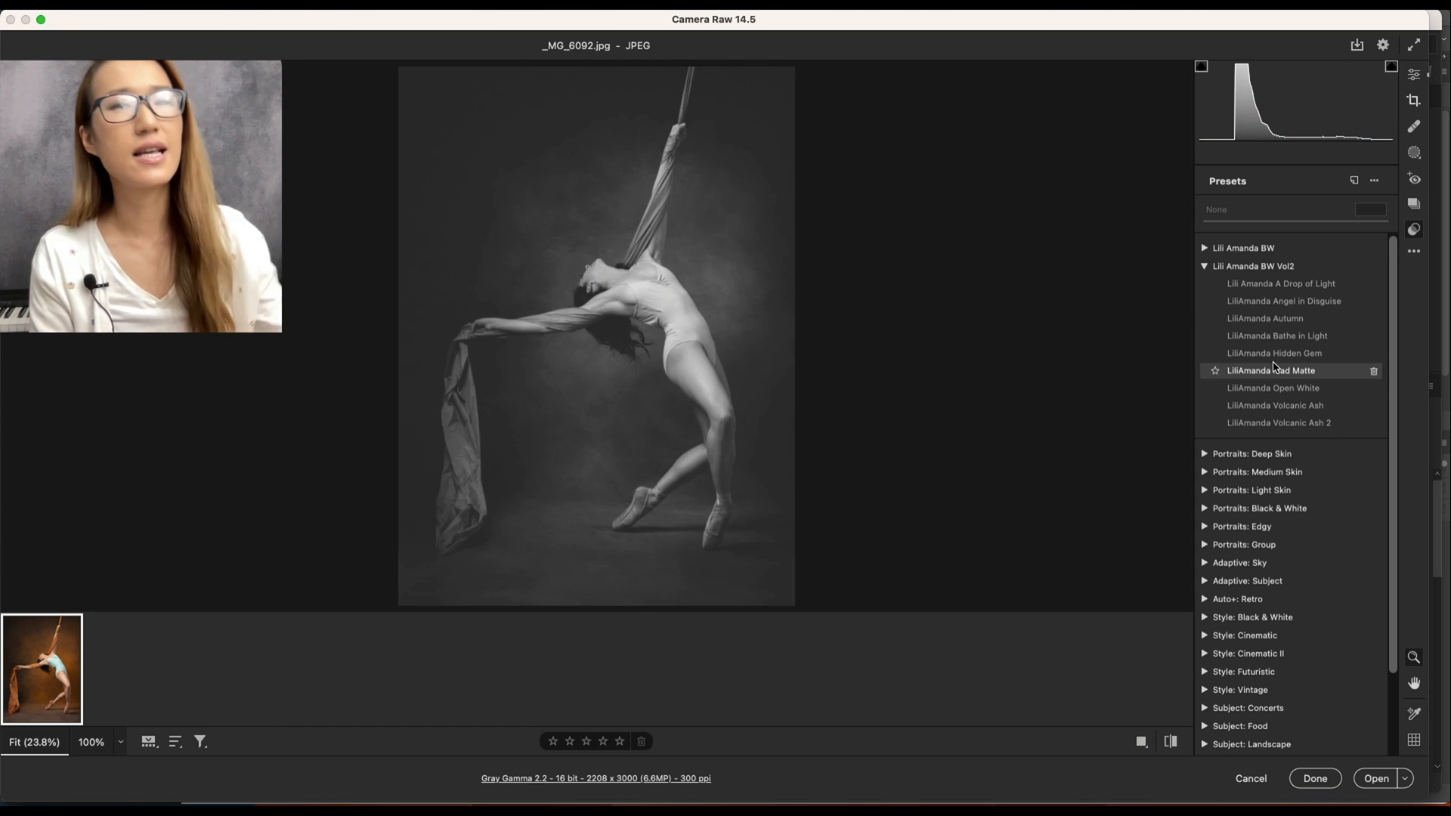
pyautogui.click(1274, 353)
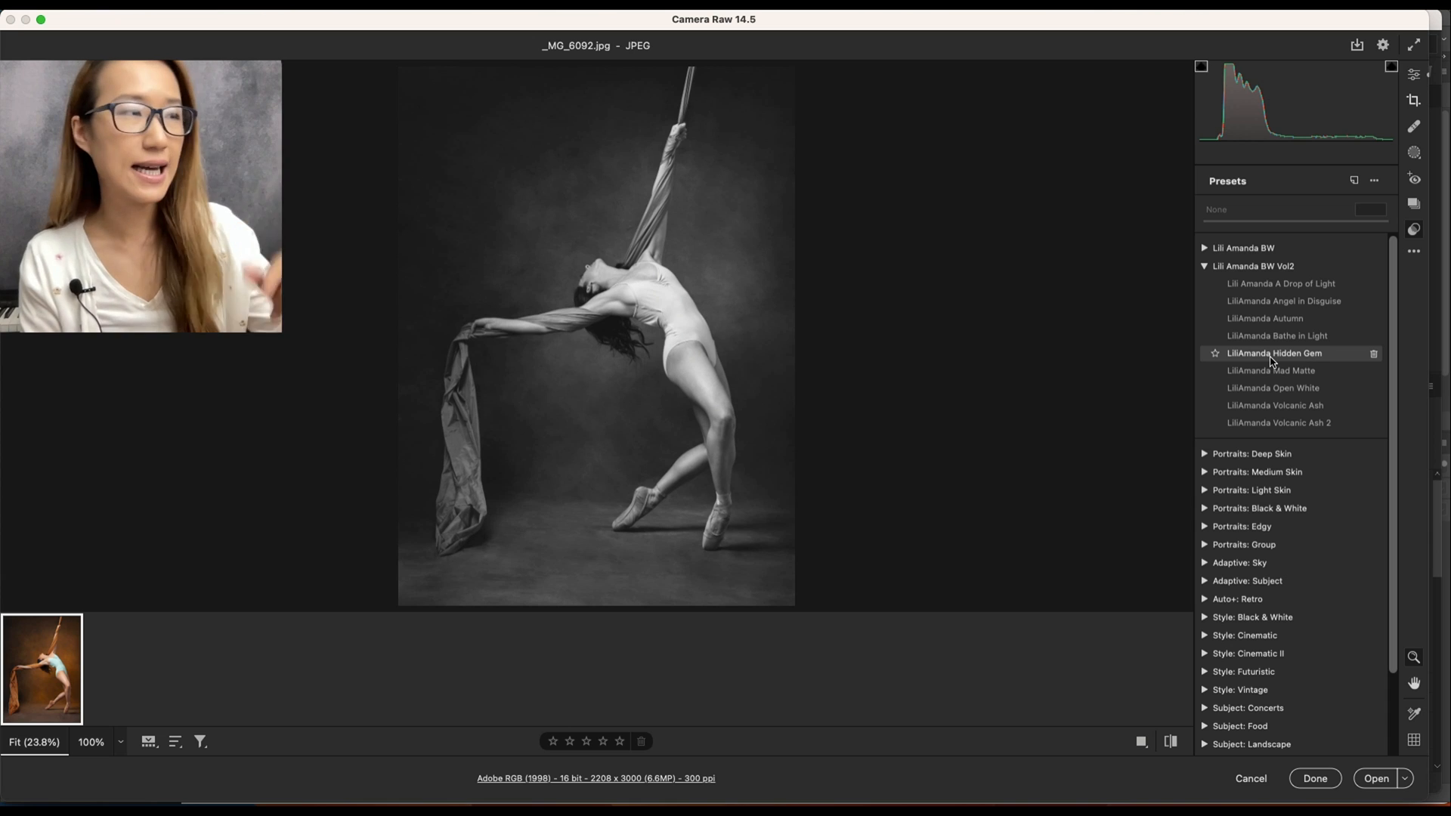
pyautogui.click(1273, 388)
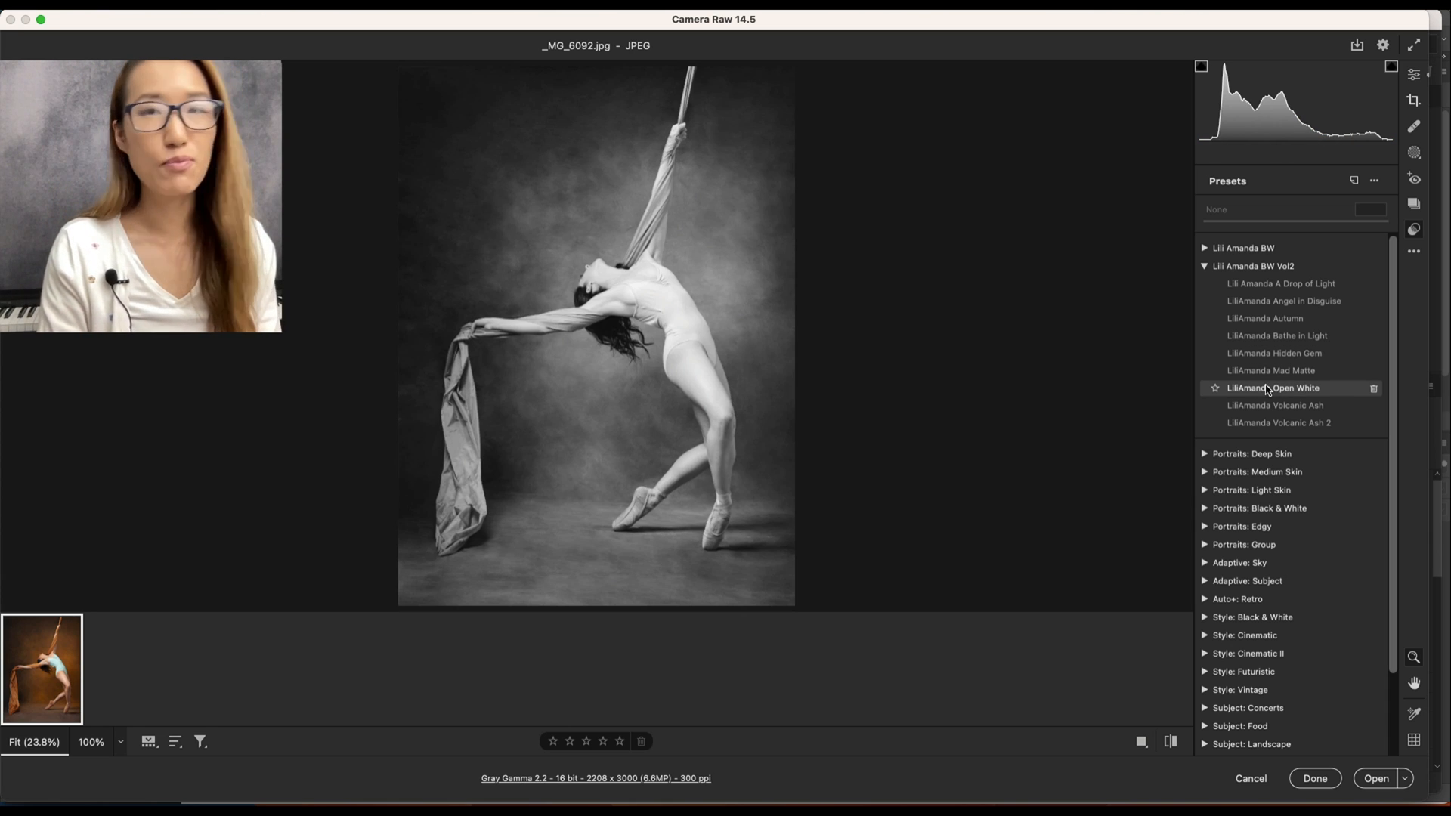
pyautogui.click(1273, 388)
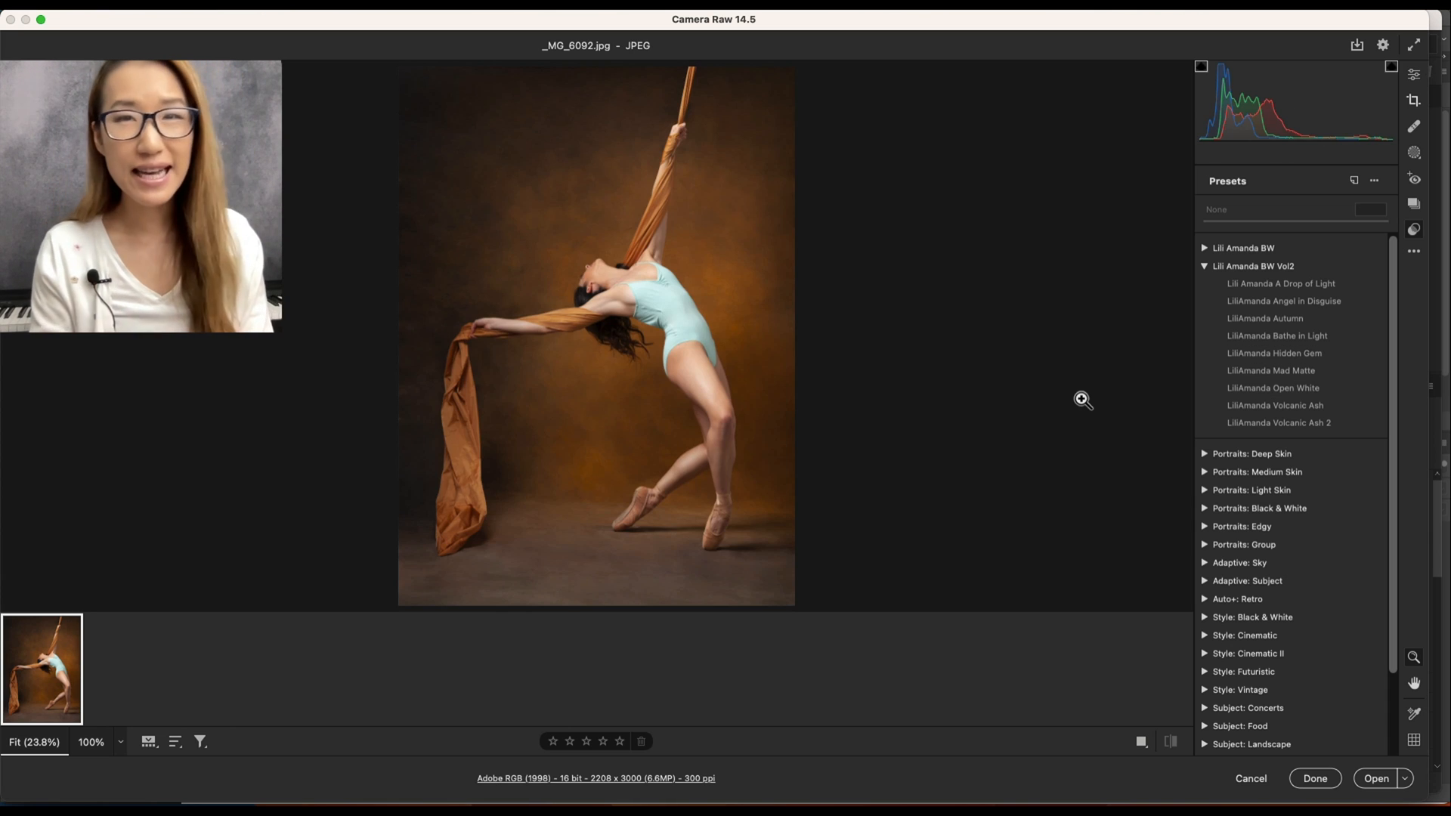